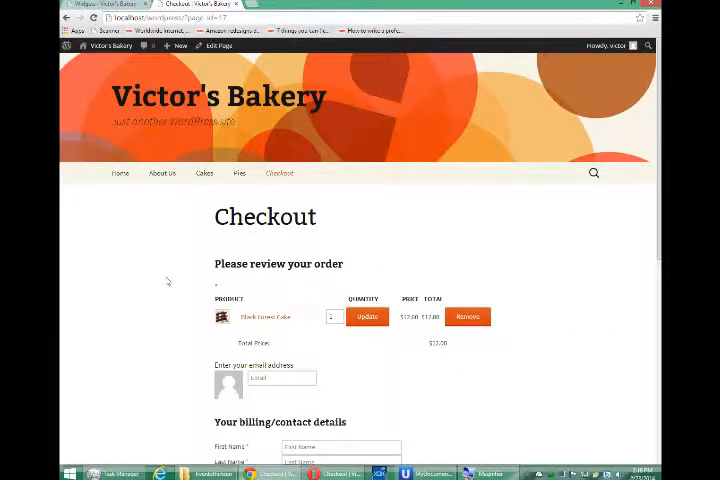
Step: Browse the bakery's Cakes and Checkout pages, then head to Appearance > Themes
scroll(down, 3)
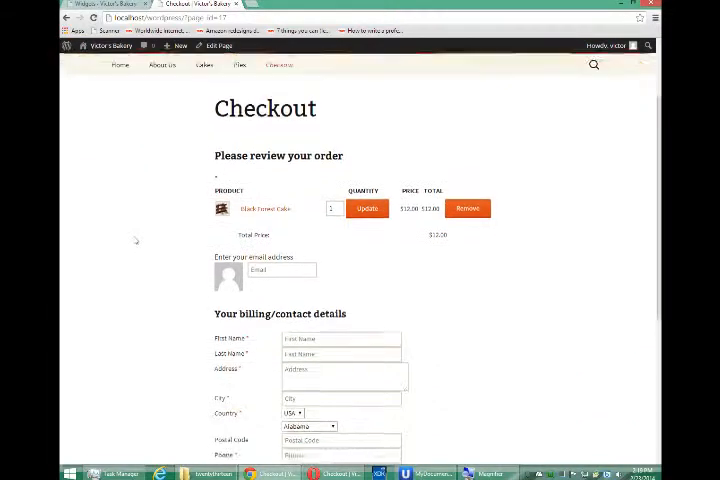
click(204, 172)
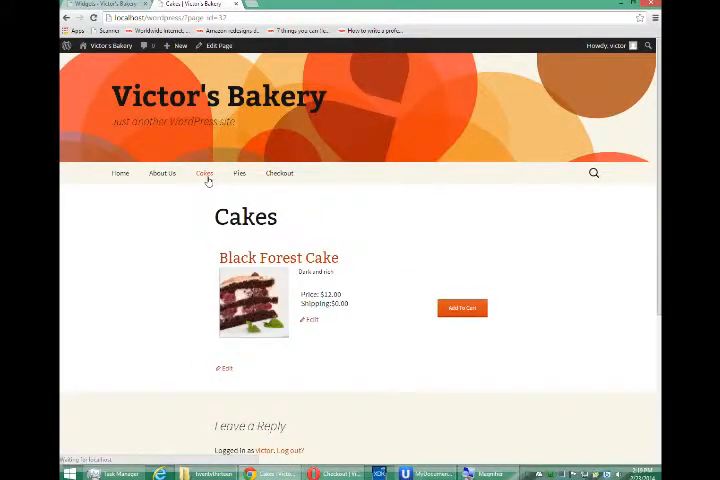
click(238, 172)
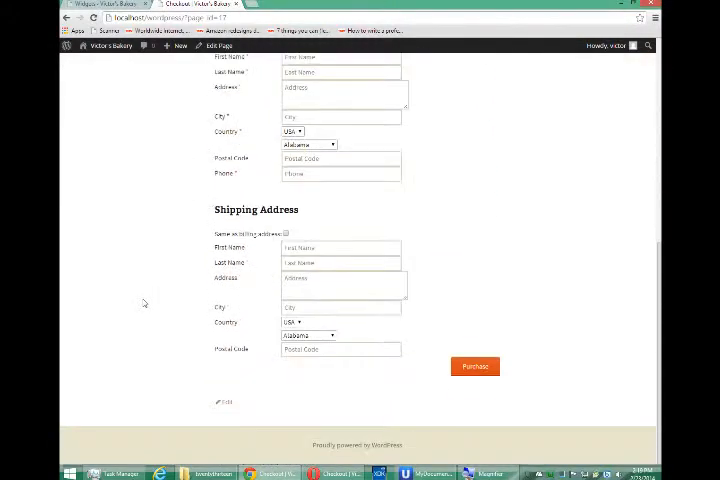
scroll(up, 3)
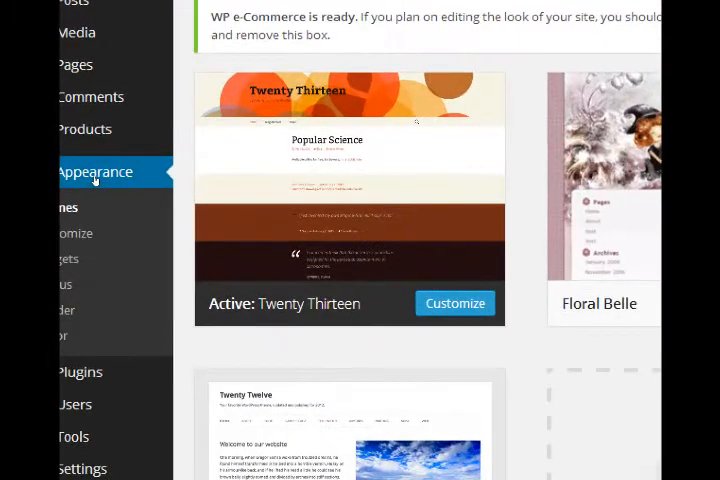
Step: Launch Customize on the active Twenty Thirteen theme from Appearance > Themes
click(95, 172)
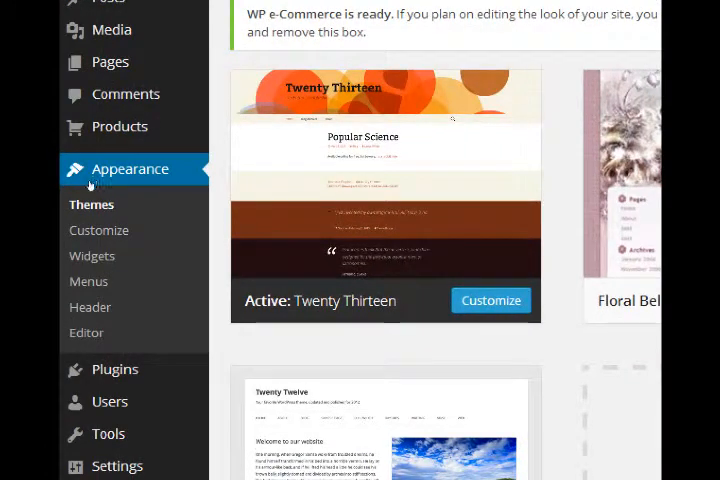
scroll(down, 3)
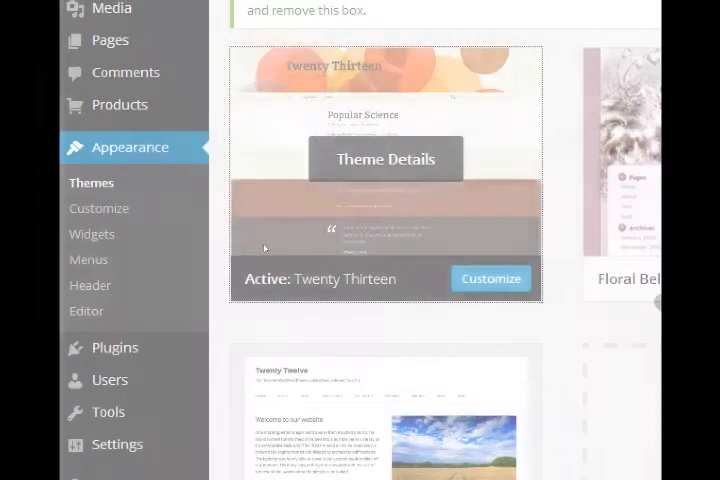
click(490, 278)
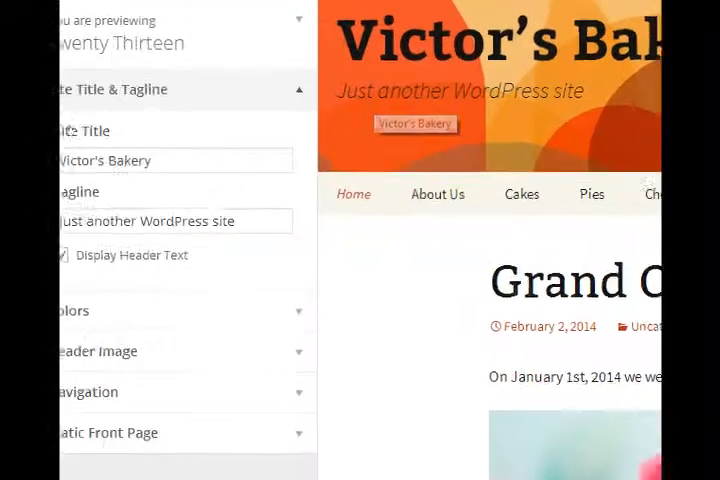
Step: Replace the tagline with 'The Best in San Diego' and Save & Publish
triple_click(165, 221)
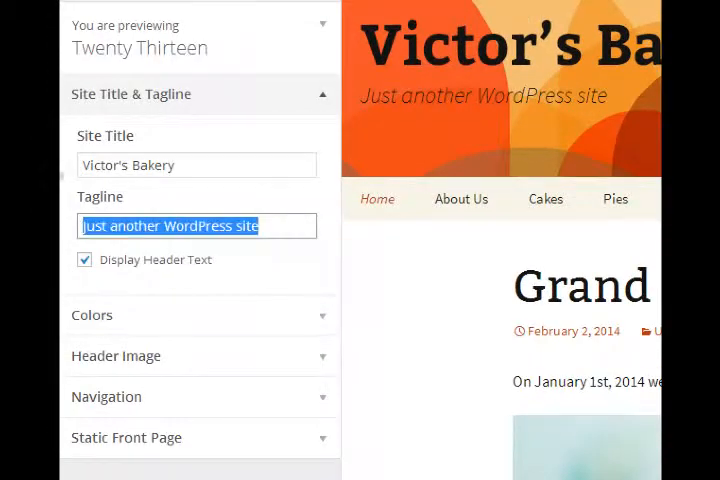
text(1)
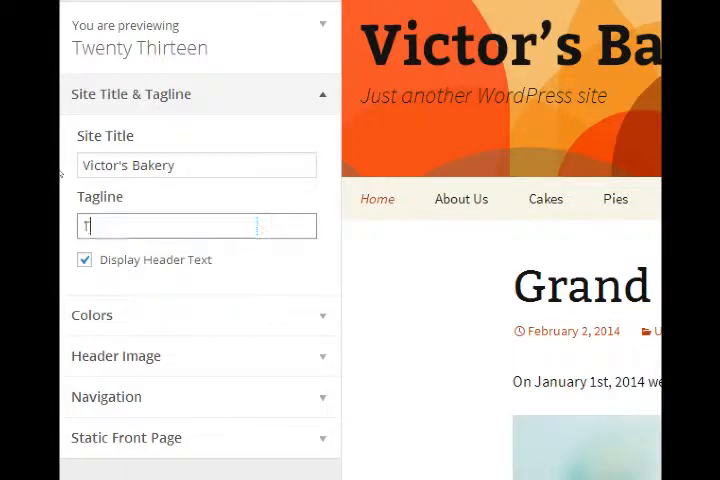
text(The Best in)
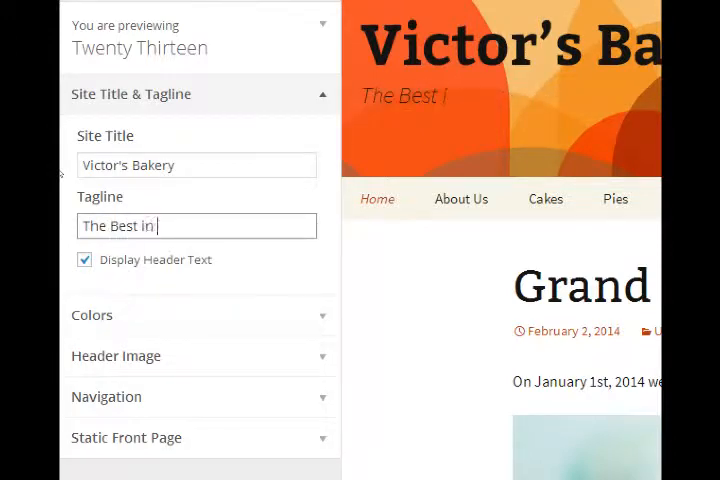
text(San Diego)
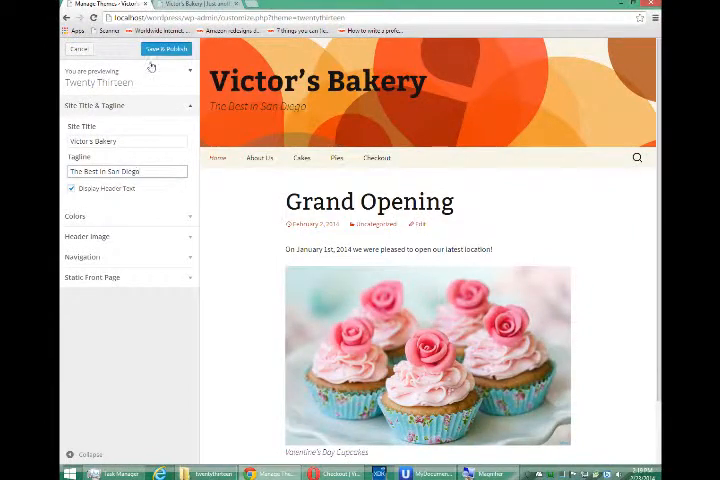
click(169, 48)
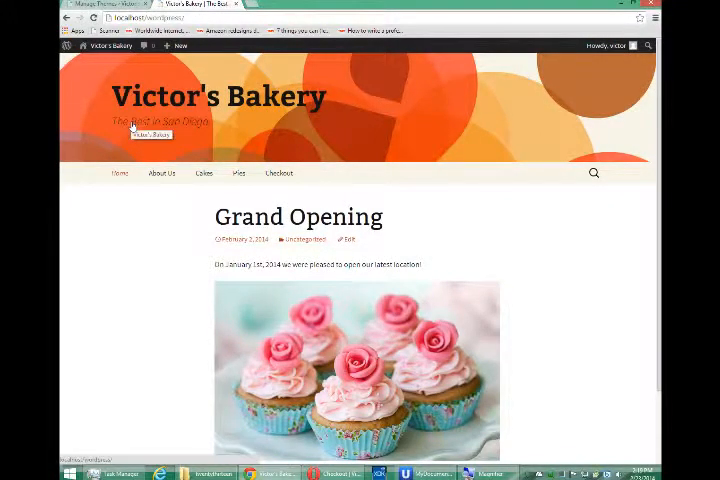
Step: Scroll through the Grand Opening post on the homepage to check the new tagline
scroll(down, 3)
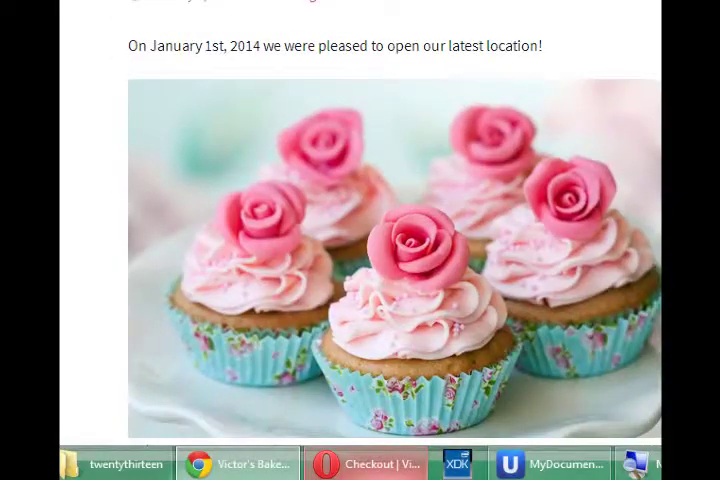
scroll(down, 3)
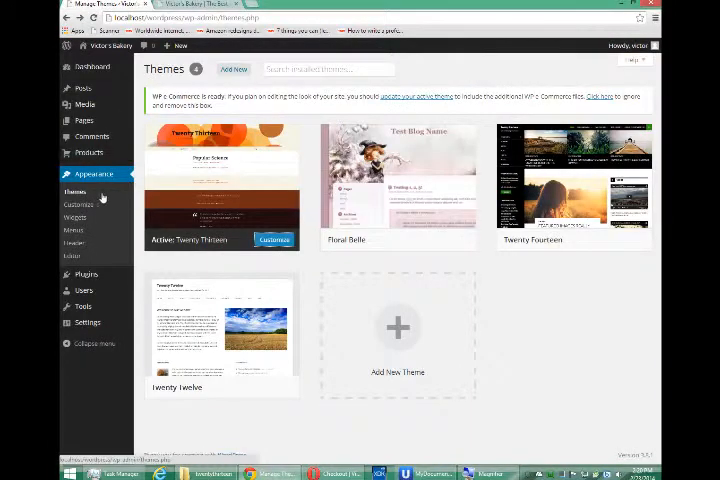
Step: Go from the themes overview to Appearance > Editor showing Twenty Thirteen's style.css
click(273, 239)
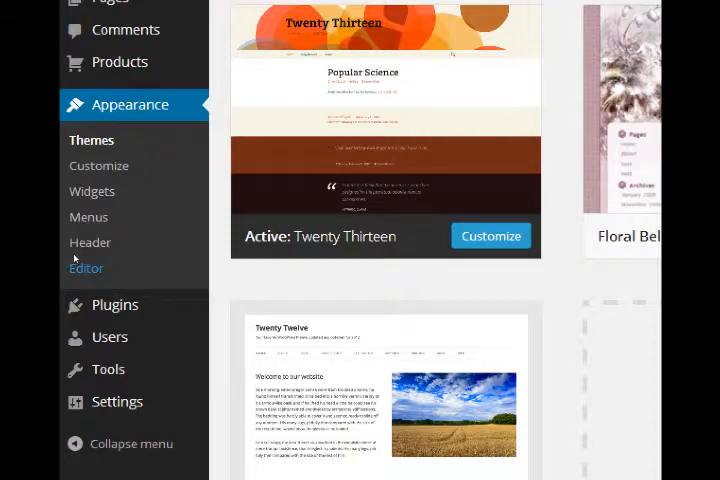
click(86, 268)
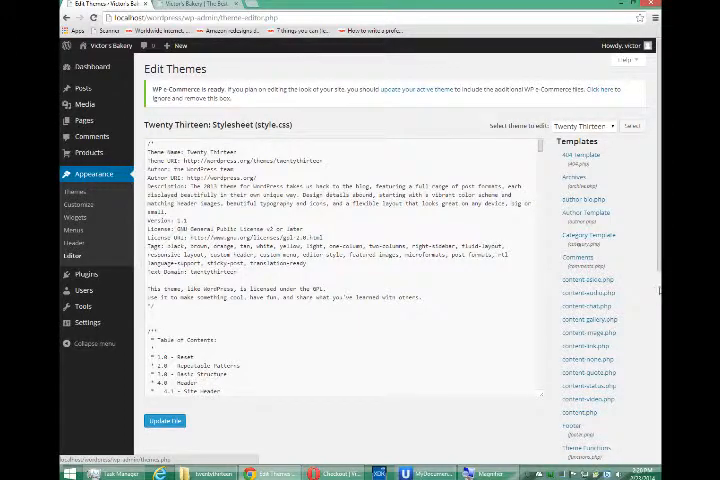
scroll(down, 3)
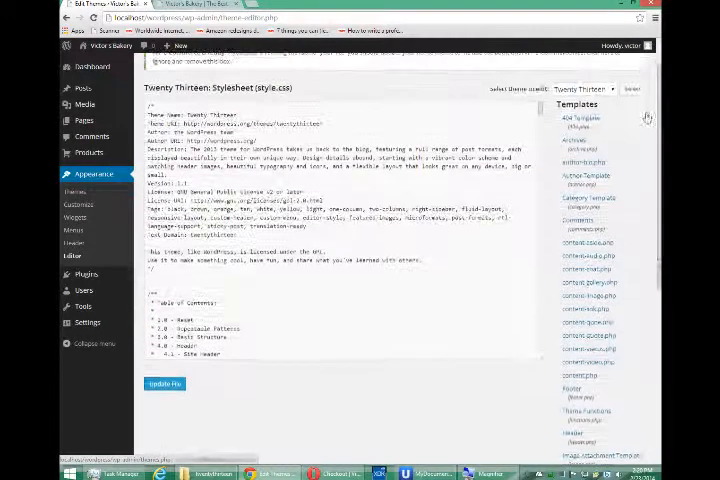
scroll(down, 3)
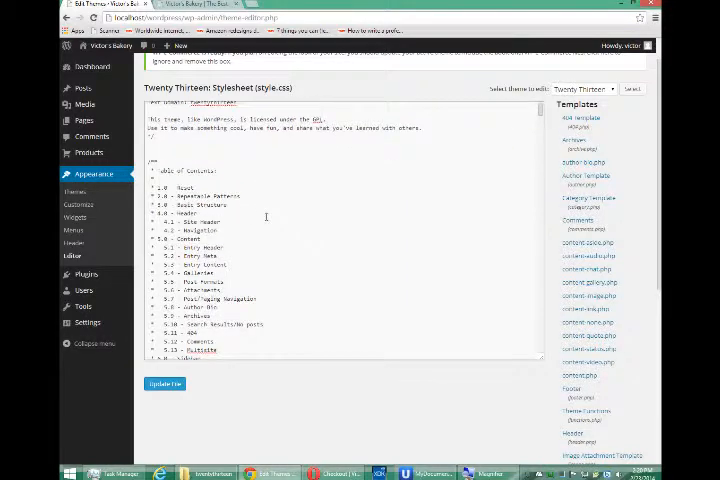
scroll(down, 3)
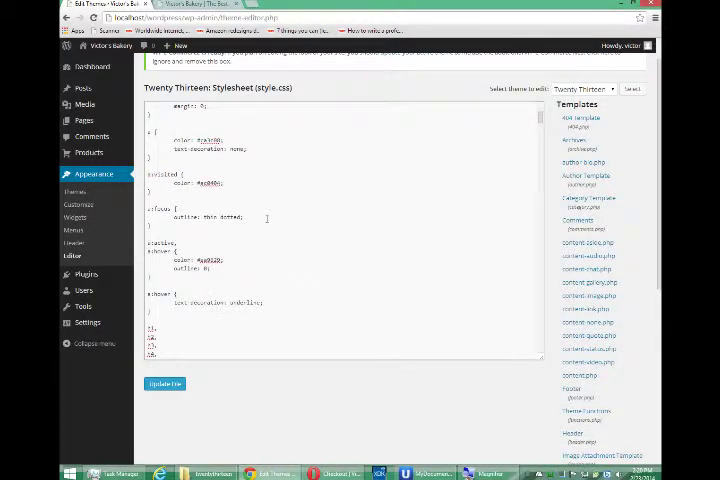
scroll(down, 3)
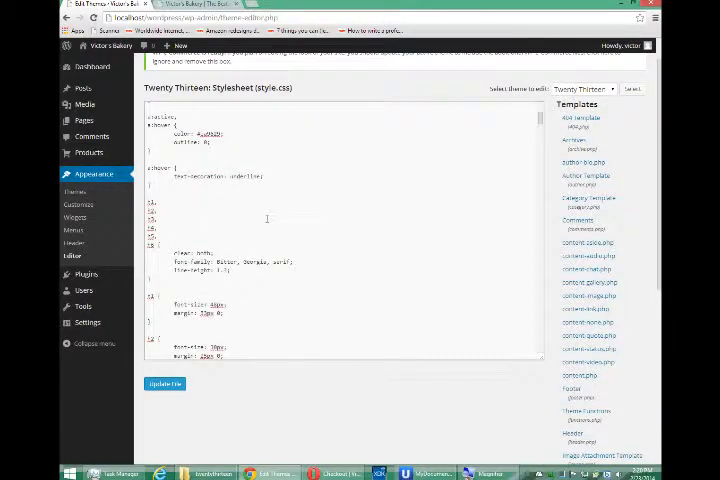
scroll(down, 3)
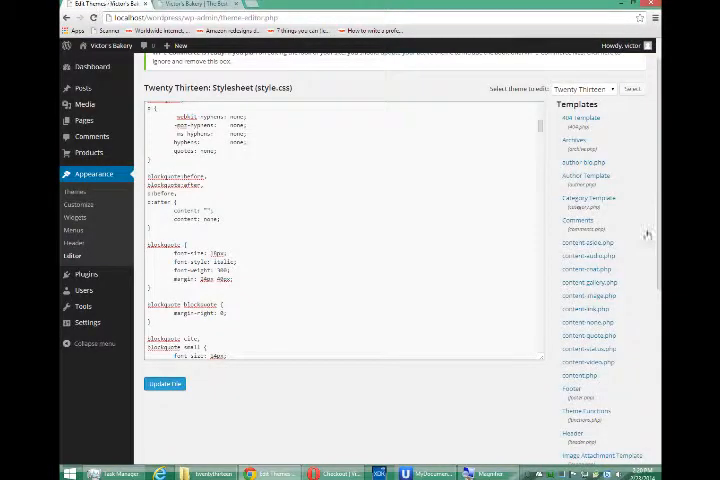
scroll(down, 3)
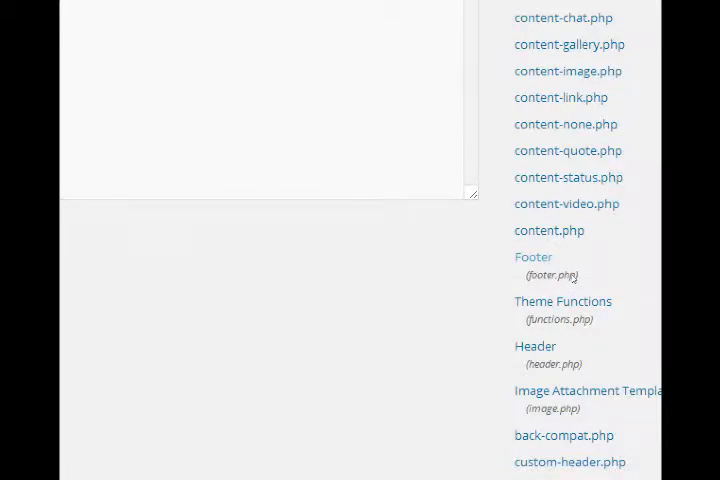
Step: Open footer.php and scroll down to the site-info credits link
click(532, 256)
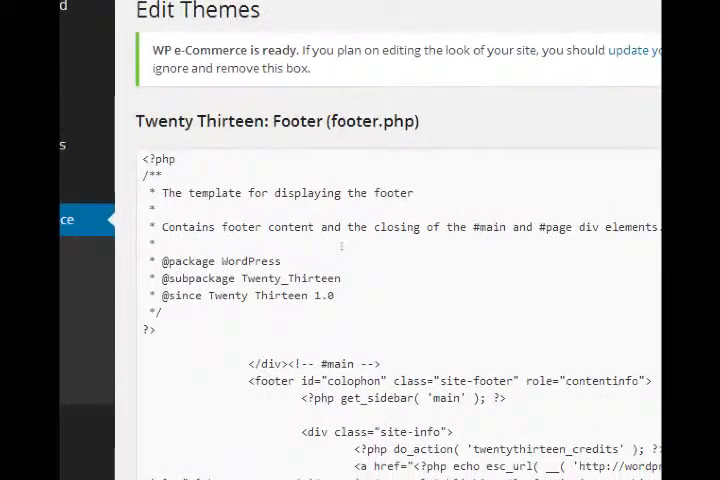
scroll(down, 3)
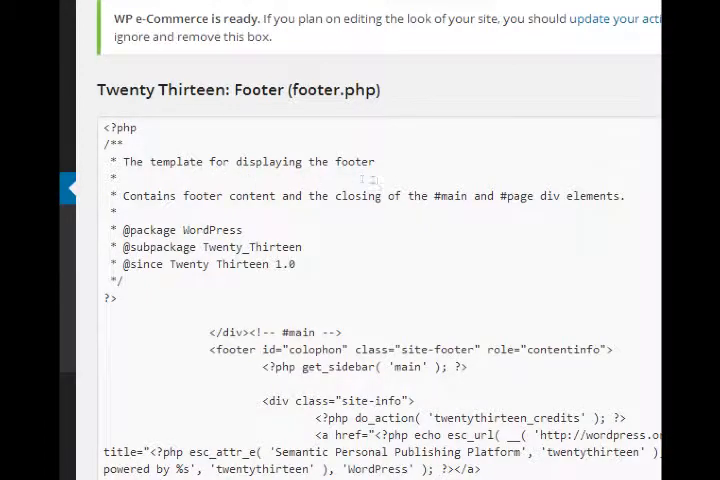
scroll(down, 3)
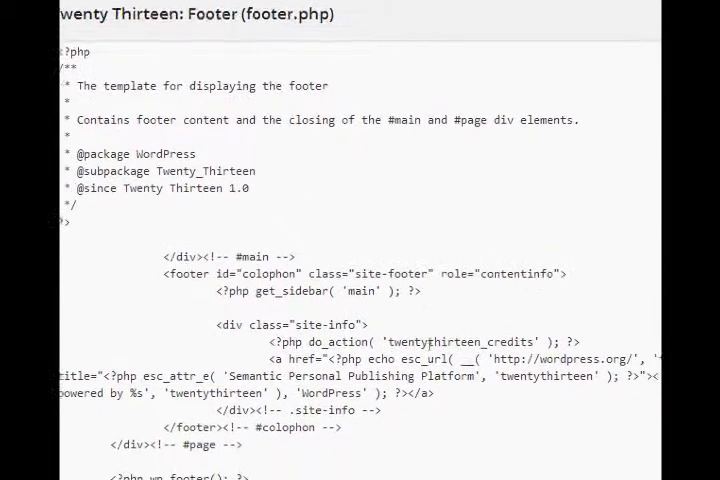
scroll(down, 3)
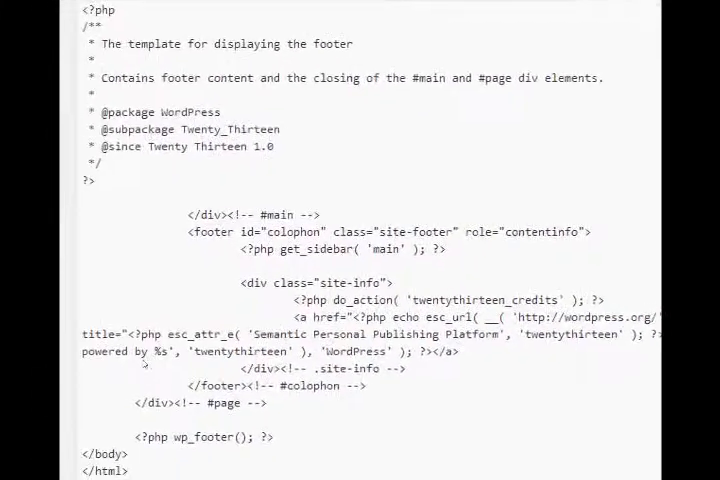
scroll(down, 3)
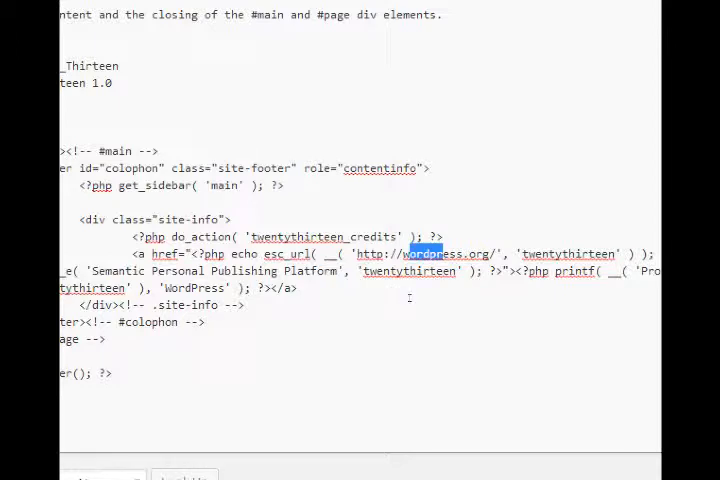
mouse_move(412, 297)
text(Copyright 201)
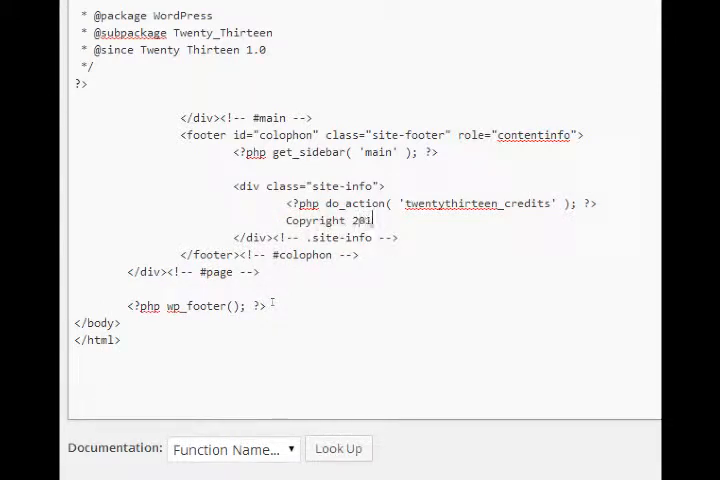
Step: Type 'Copyright 2014 Victor Campos' inside the site-info div
text(4)
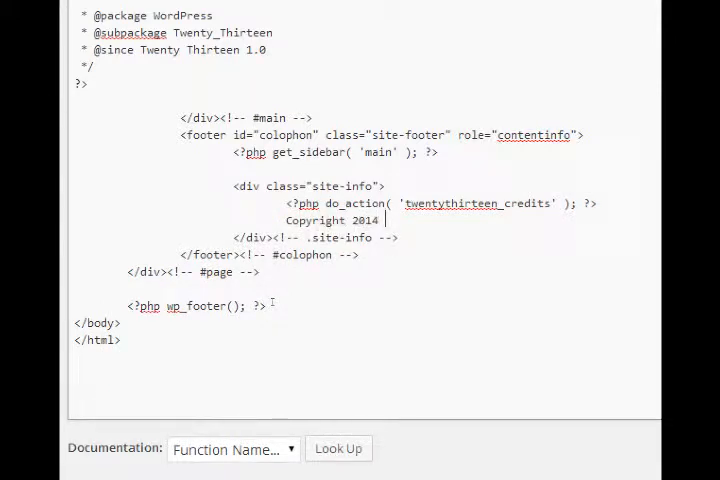
text(Victor Campo)
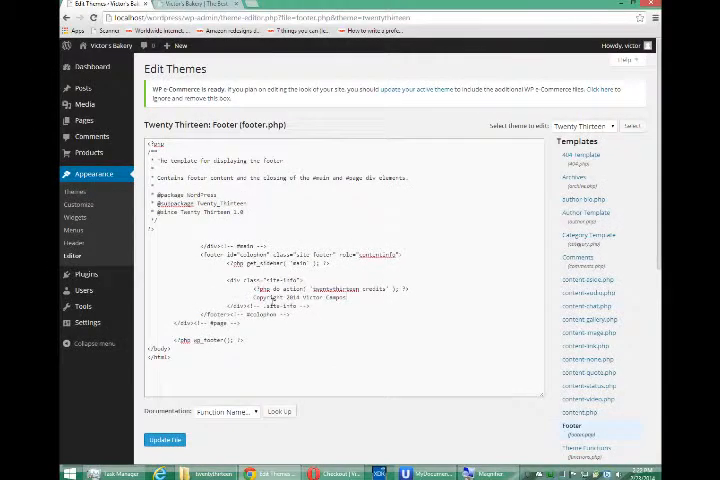
Step: Save footer.php with Update File
click(164, 440)
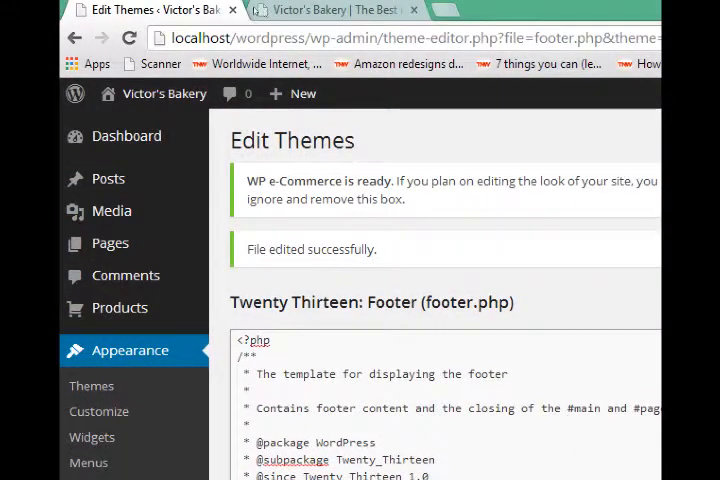
Step: Search 'wordpress child themes' in a new tab and open the Codex Child Themes article
click(456, 10)
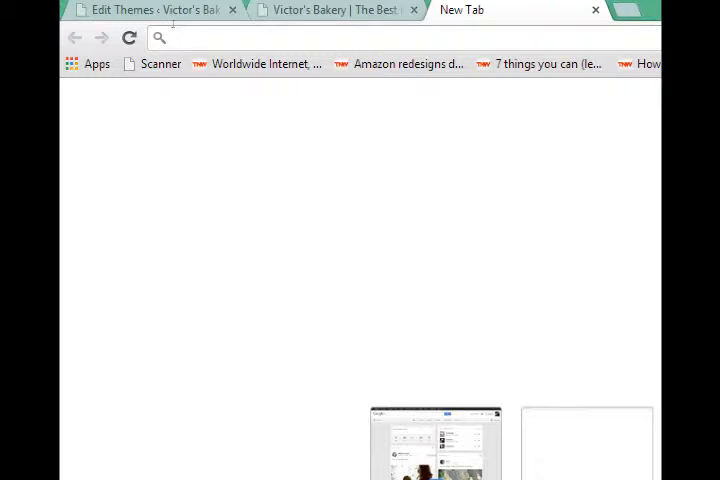
text(wordpress chil)
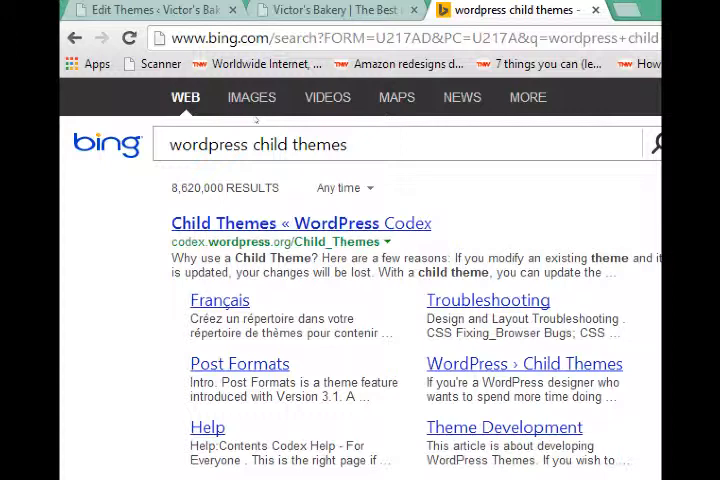
click(300, 223)
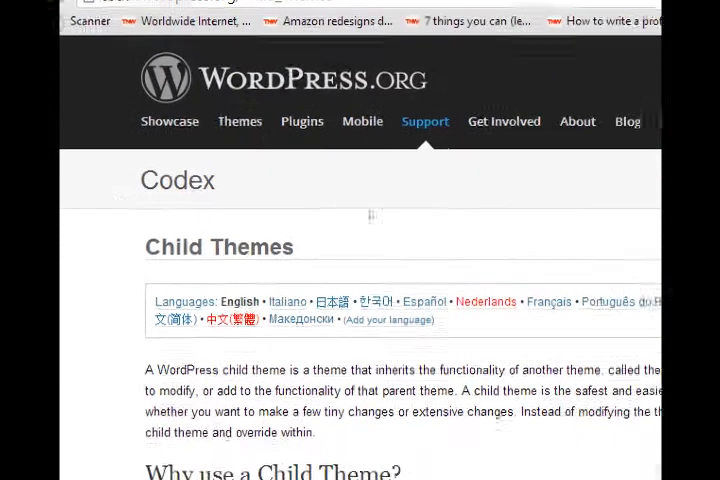
scroll(down, 3)
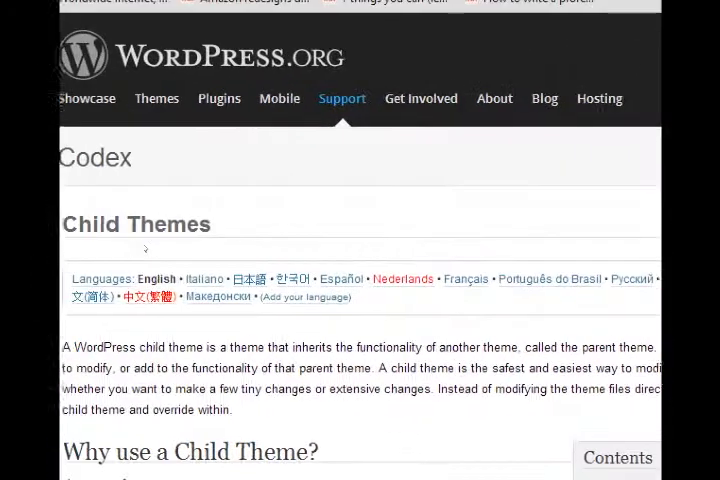
scroll(down, 3)
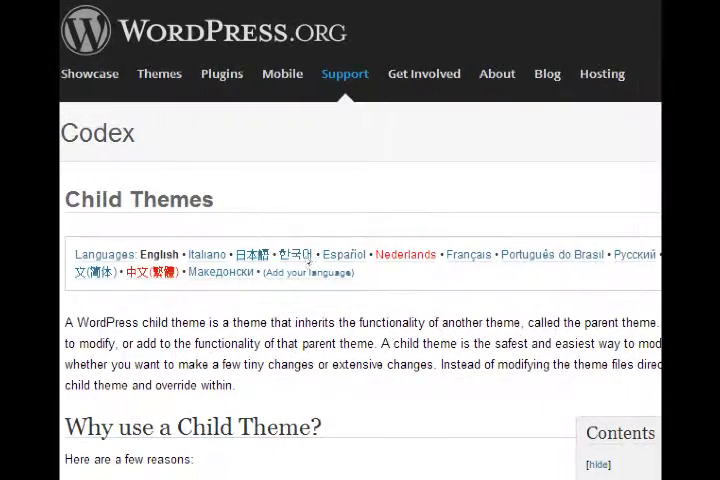
scroll(down, 3)
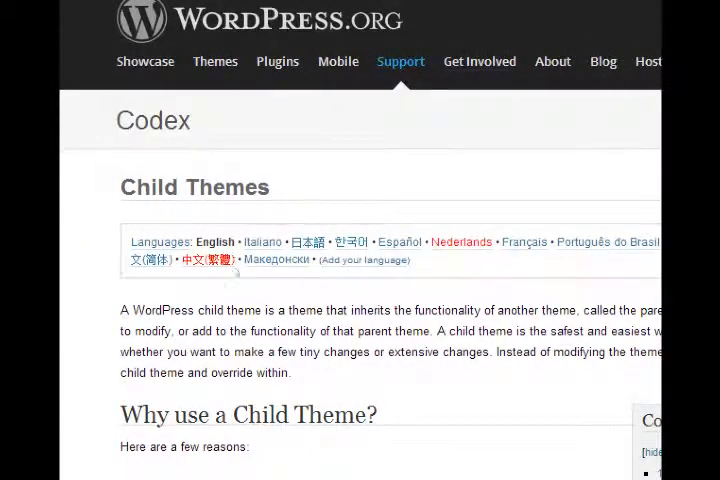
scroll(down, 3)
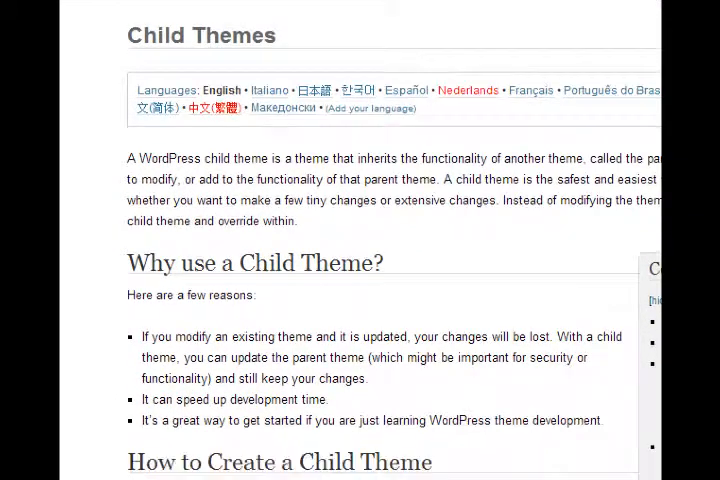
scroll(down, 3)
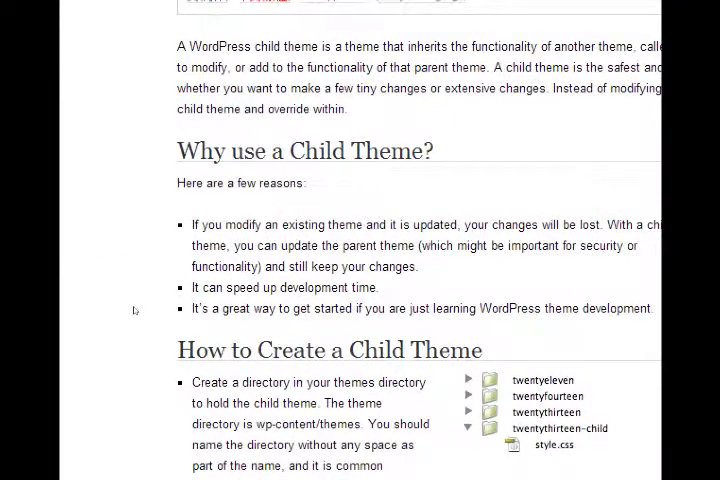
scroll(down, 3)
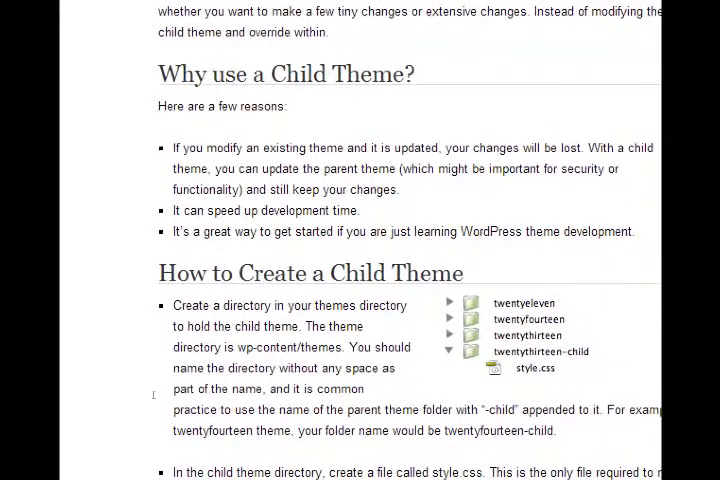
scroll(down, 3)
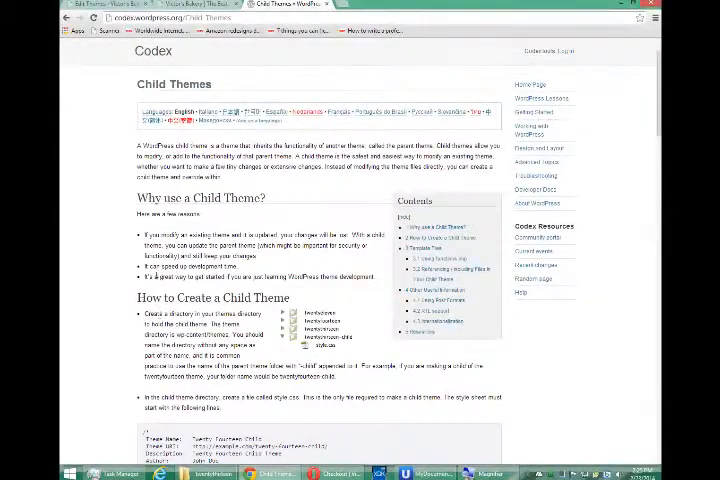
scroll(down, 3)
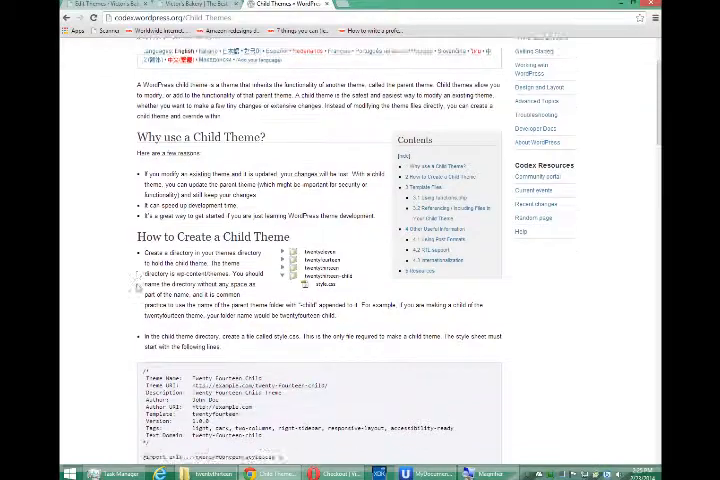
scroll(down, 3)
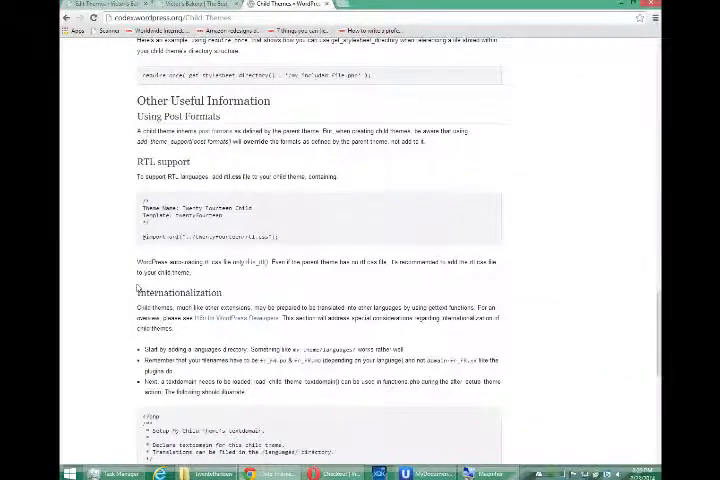
scroll(down, 3)
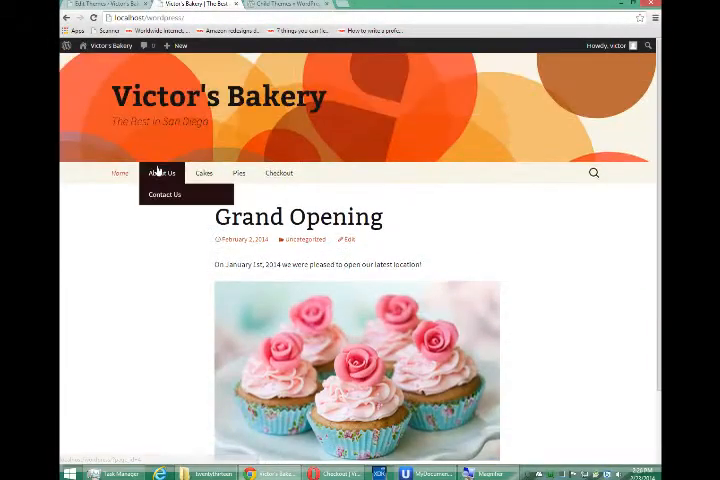
mouse_move(279, 172)
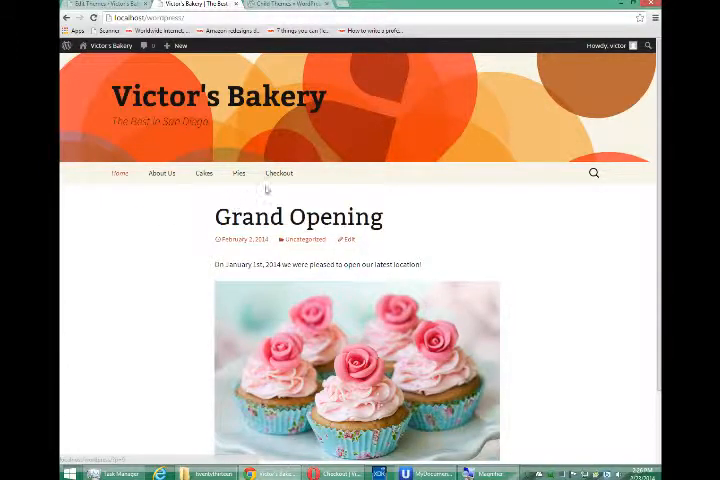
Step: Open Checkout from the bakery site's navigation bar
click(280, 172)
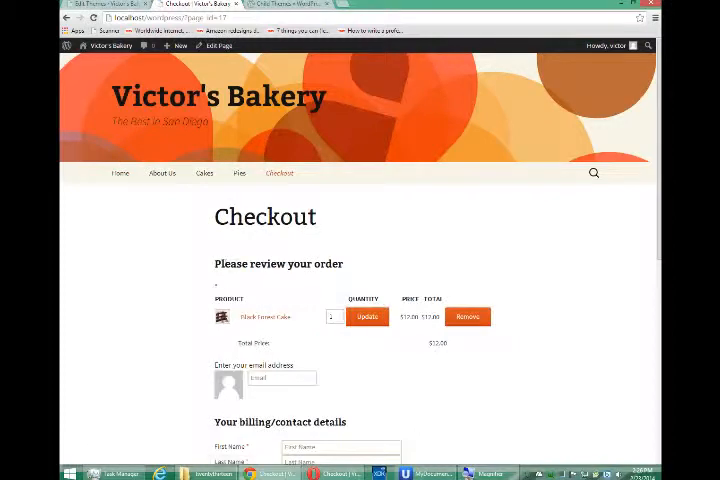